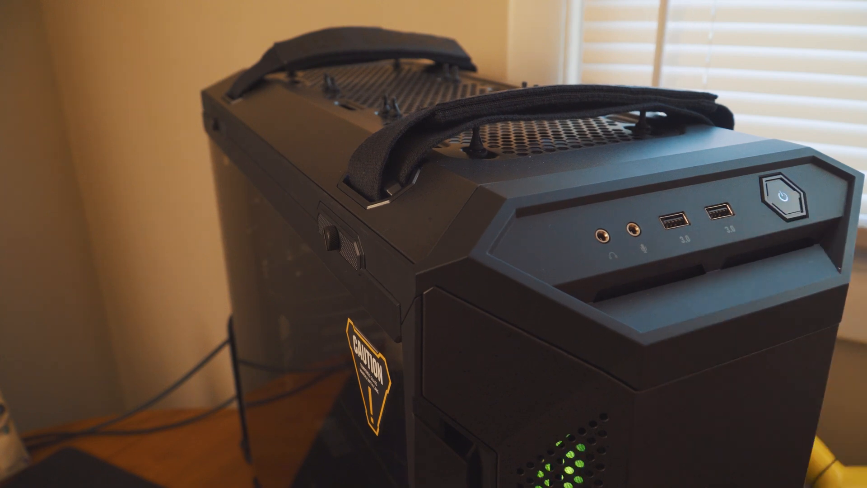
pyautogui.click(782, 201)
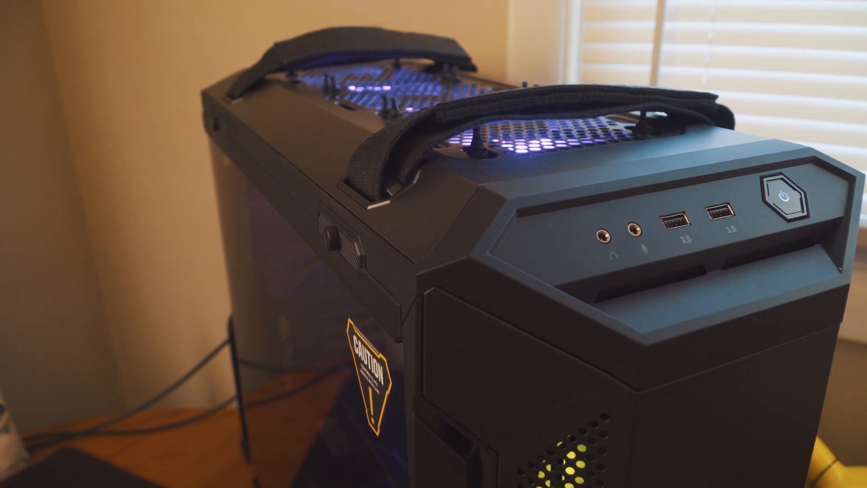